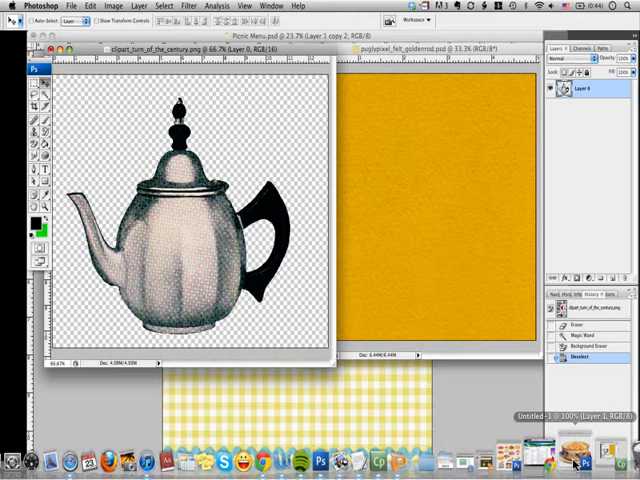
mouse_move(43, 98)
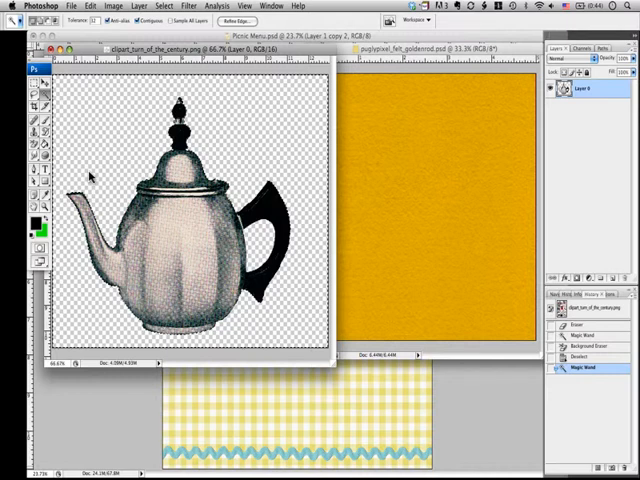
mouse_move(30, 150)
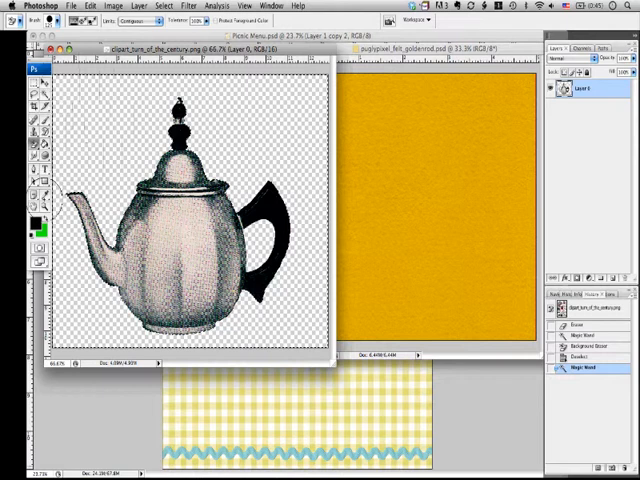
Deselect the selection around the teapot clipart via the Select menu
click(154, 7)
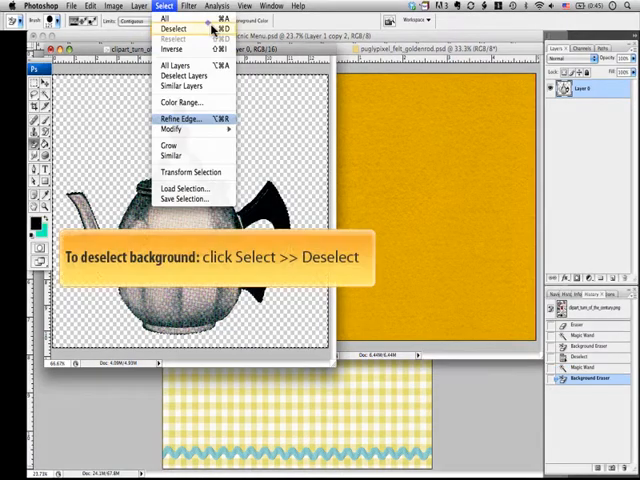
click(178, 37)
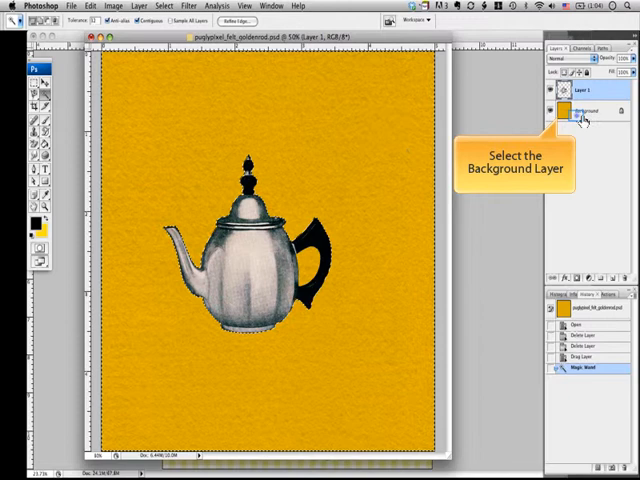
Select the goldenrod felt Background layer in the Layers panel
click(586, 113)
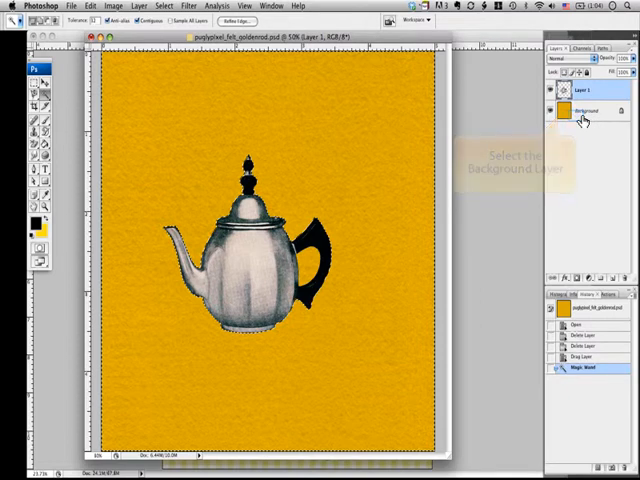
click(590, 111)
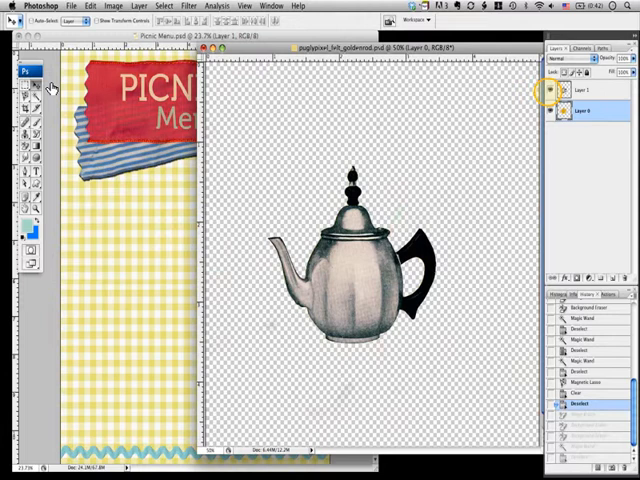
Turn on Layer 1's visibility to show the felt teapot silhouette
click(555, 92)
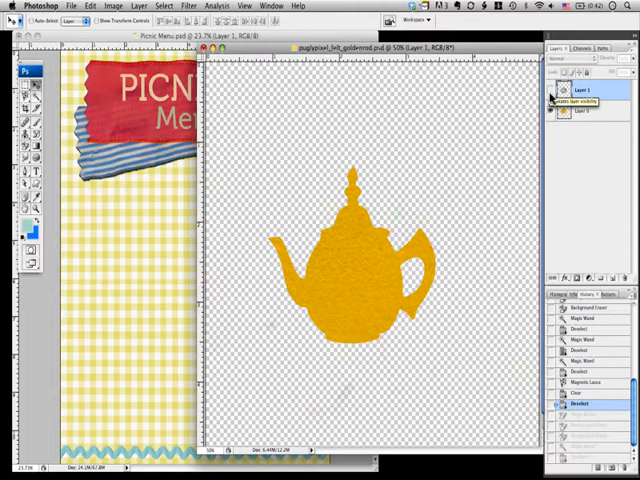
mouse_move(24, 103)
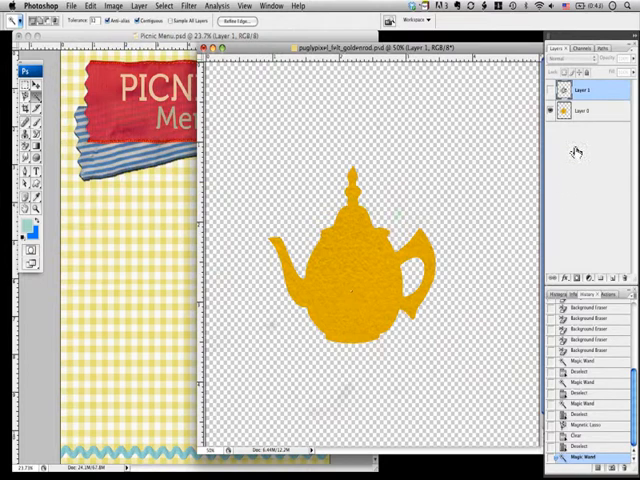
Select a layer in the Layers panel while cutting the felt teapot shape
click(585, 111)
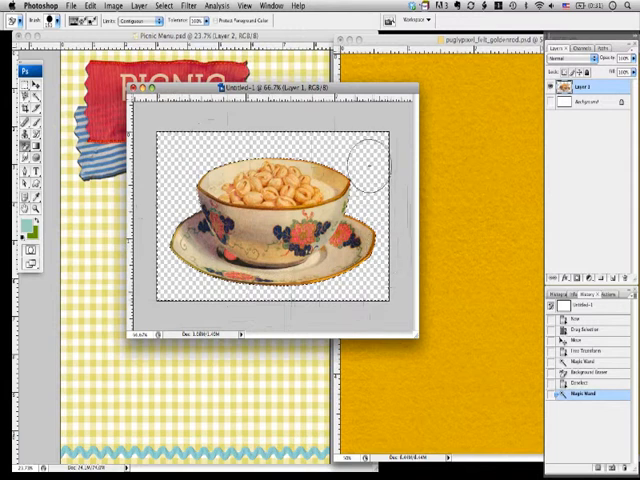
mouse_move(170, 150)
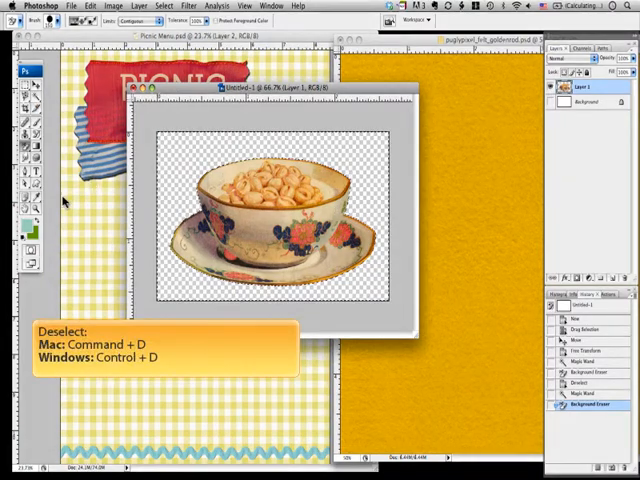
Deselect around the bowl and saucer with Cmd+D
key(Cmd+D)
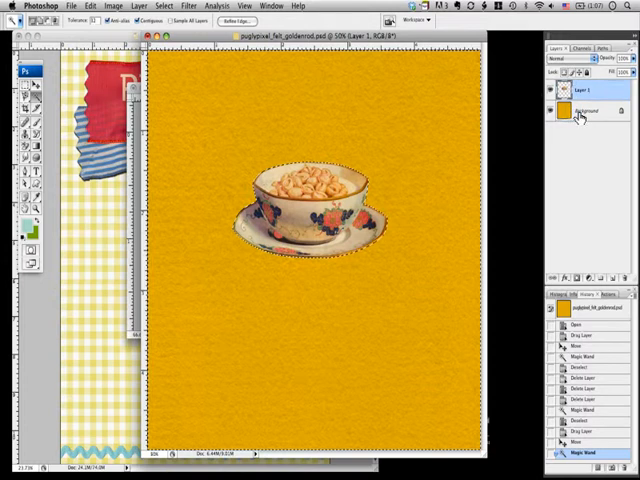
Select the goldenrod felt texture layer to clear around the bowl shape
click(601, 113)
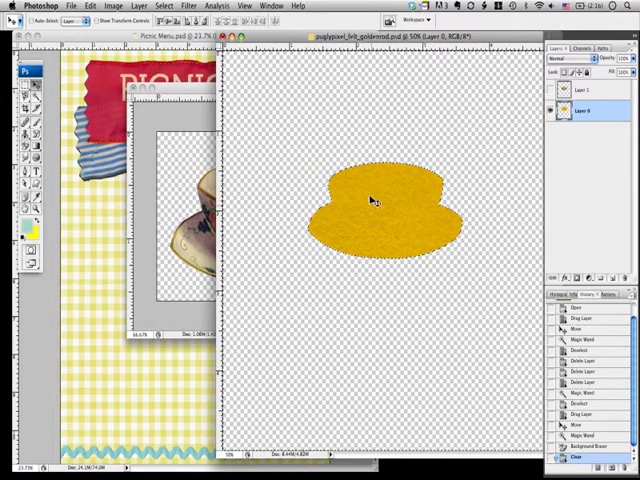
Drag the felt bowl cutout into the Picnic Menu document
drag(375, 200, 270, 210)
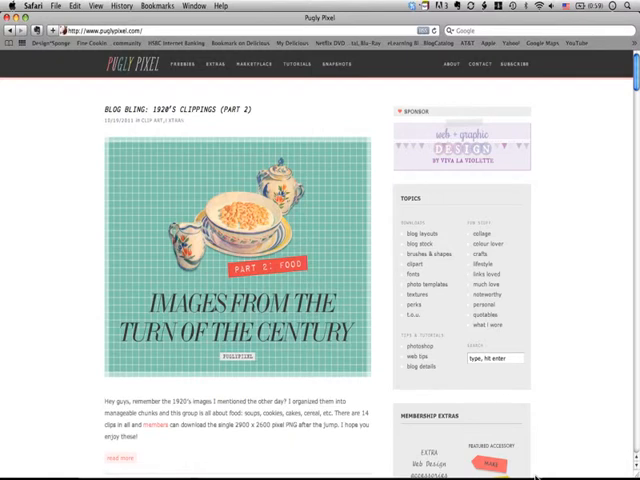
mouse_move(584, 425)
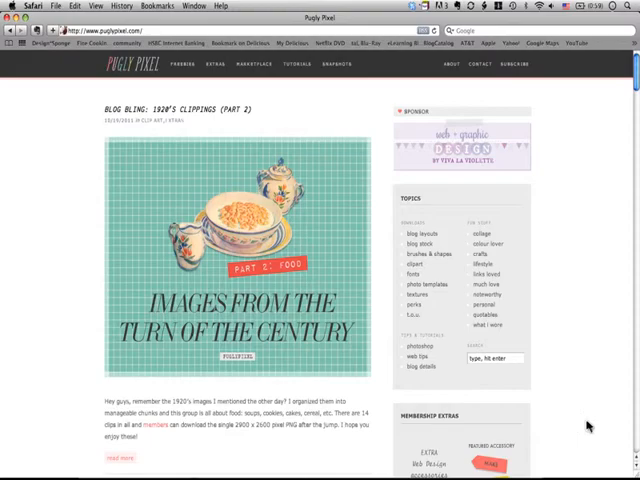